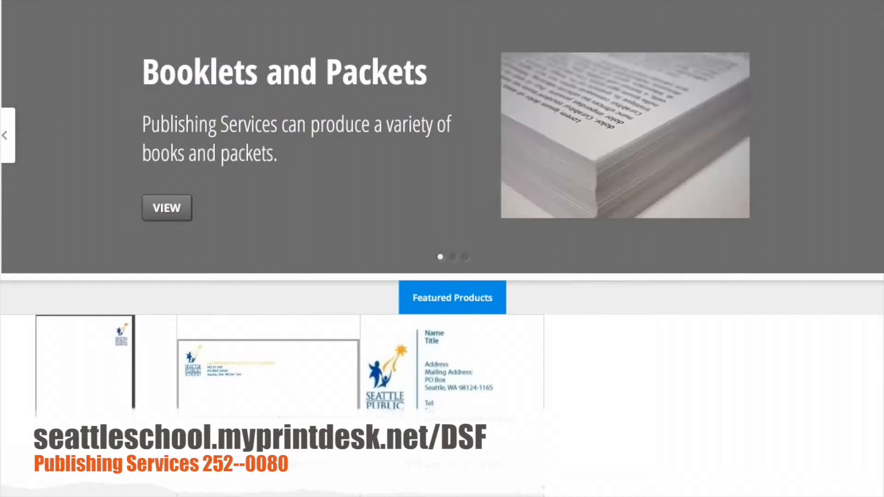
Step: Open MySPS Departments and scroll to the Publishing Services page with its Online Ordering Tool link
{"action": "left_click", "coordinate": [465, 257]}
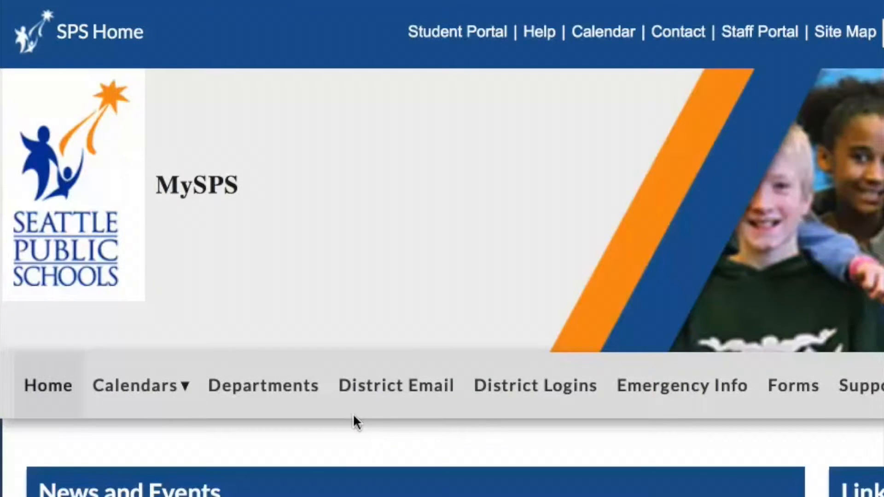
{"action": "mouse_move", "coordinate": [263, 386]}
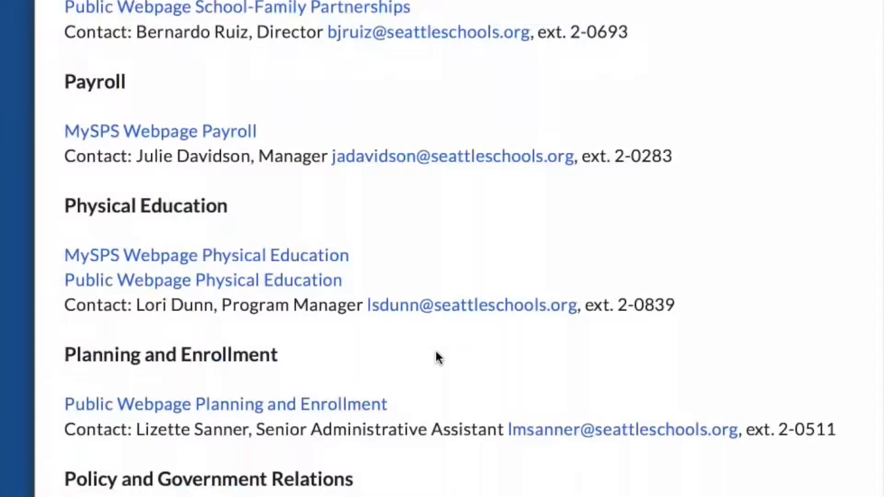
{"action": "scroll", "scroll_direction": "down", "scroll_amount": 3}
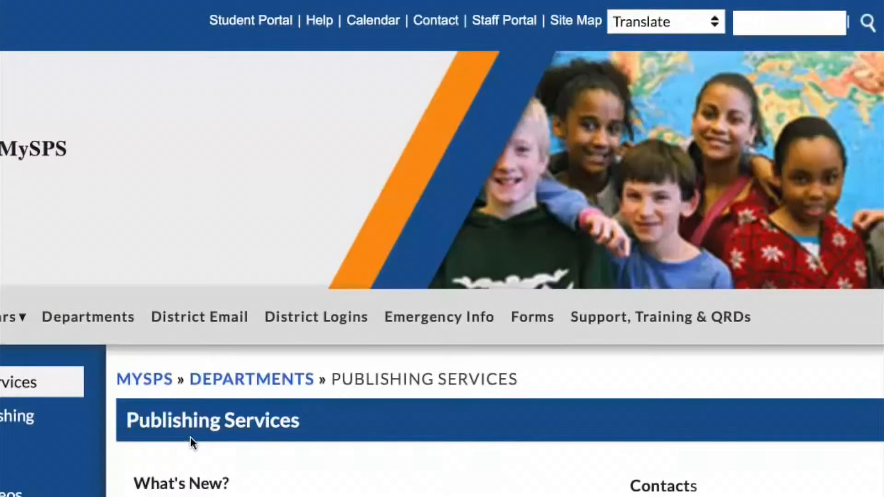
{"action": "scroll", "scroll_direction": "down", "scroll_amount": 3}
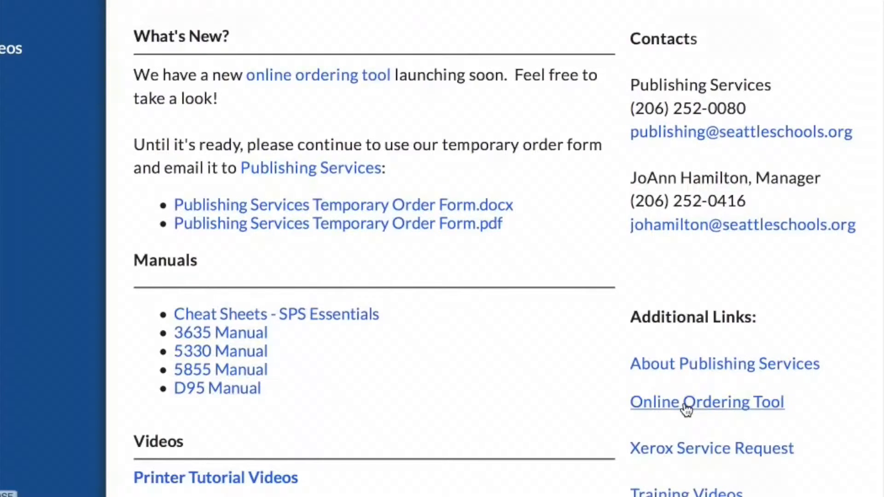
Step: Open the Online Ordering Tool storefront and log in as user mk
{"action": "left_click", "coordinate": [708, 402]}
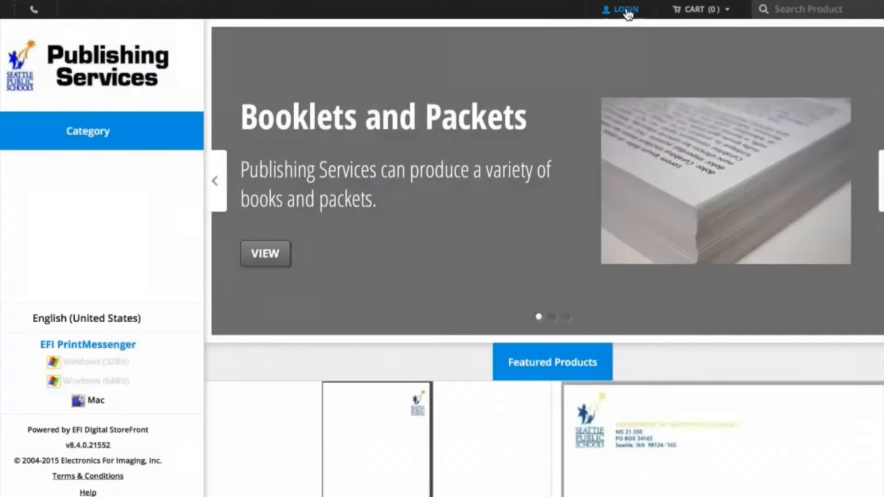
{"action": "left_click", "coordinate": [625, 9]}
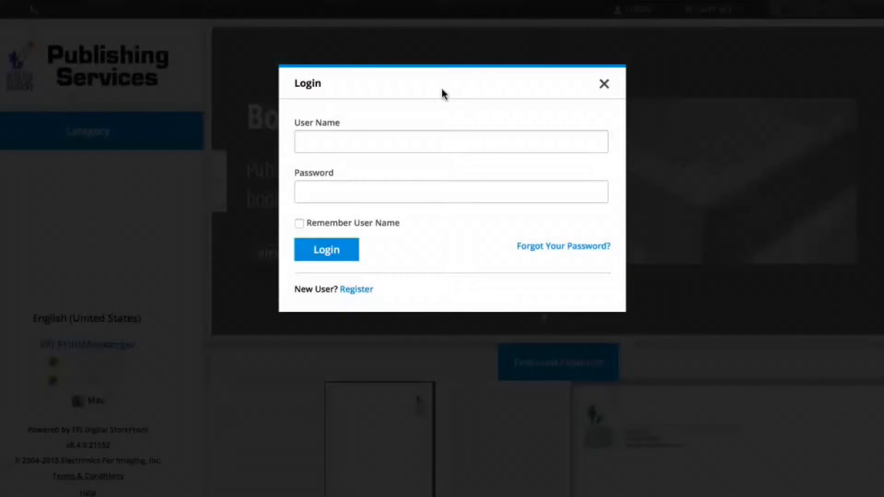
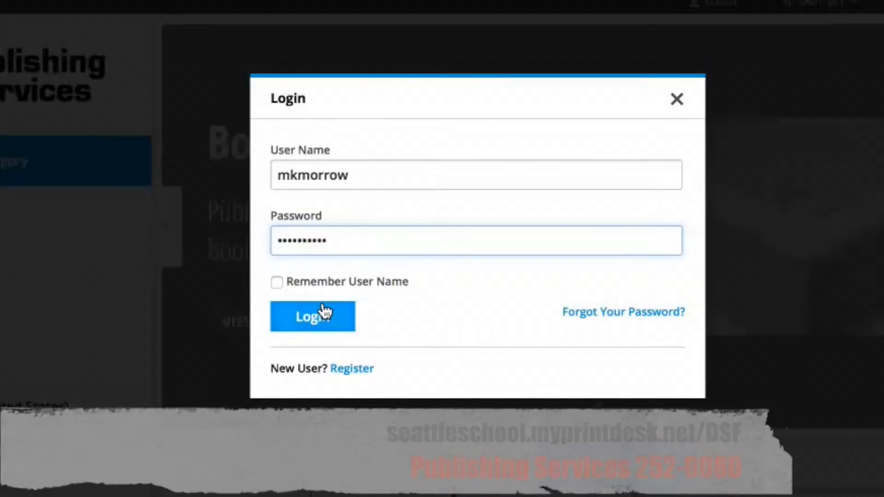
{"action": "left_click", "coordinate": [313, 317]}
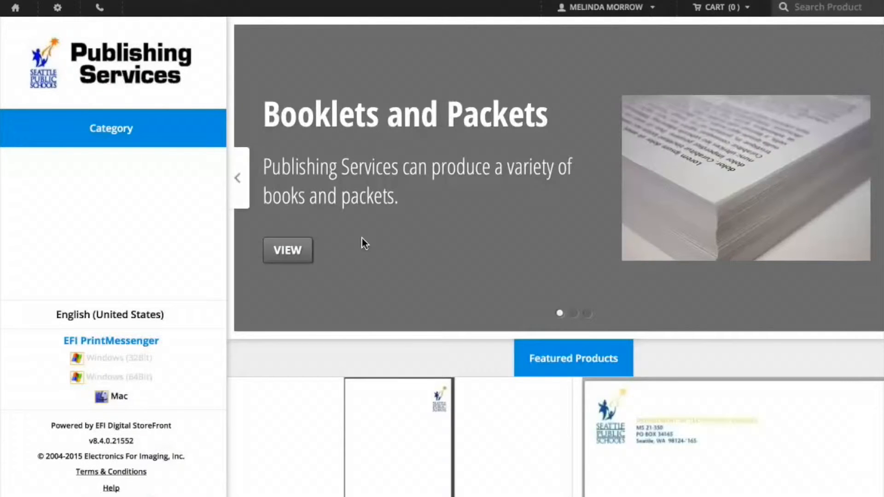
Step: Choose the B&W or Color Copies category and Buy Now under Color Copies
{"action": "left_click", "coordinate": [111, 129]}
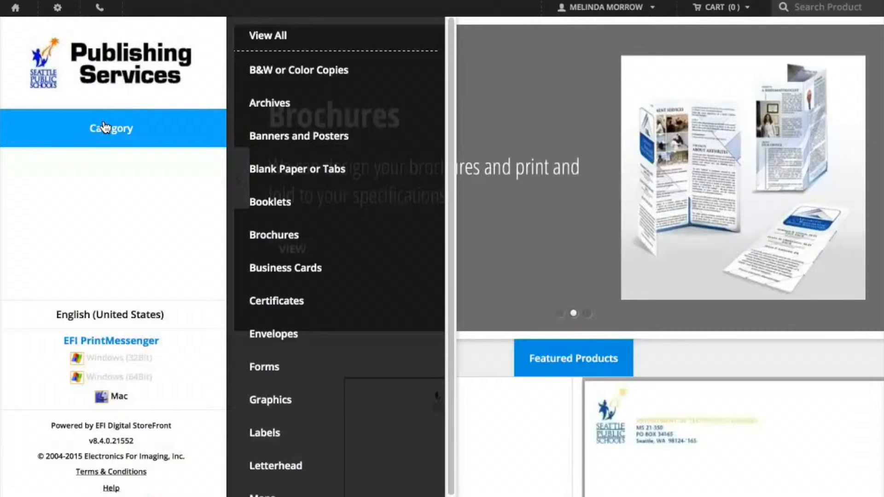
{"action": "mouse_move", "coordinate": [271, 103]}
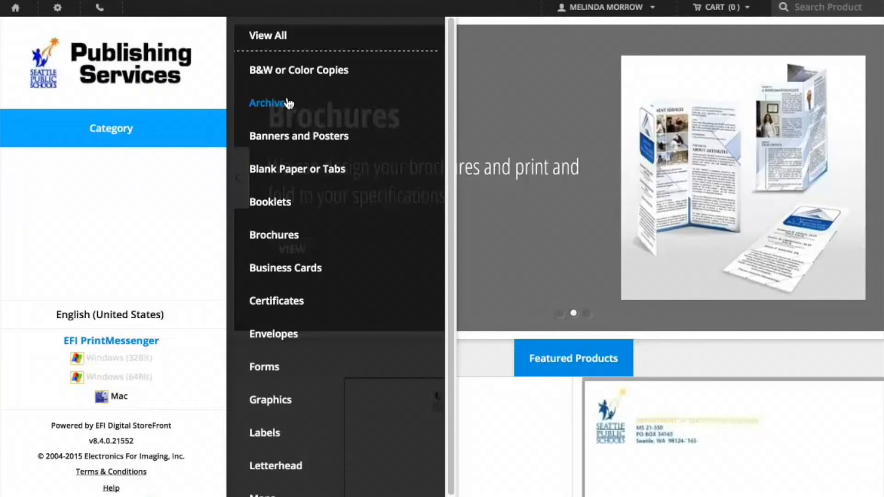
{"action": "mouse_move", "coordinate": [298, 70]}
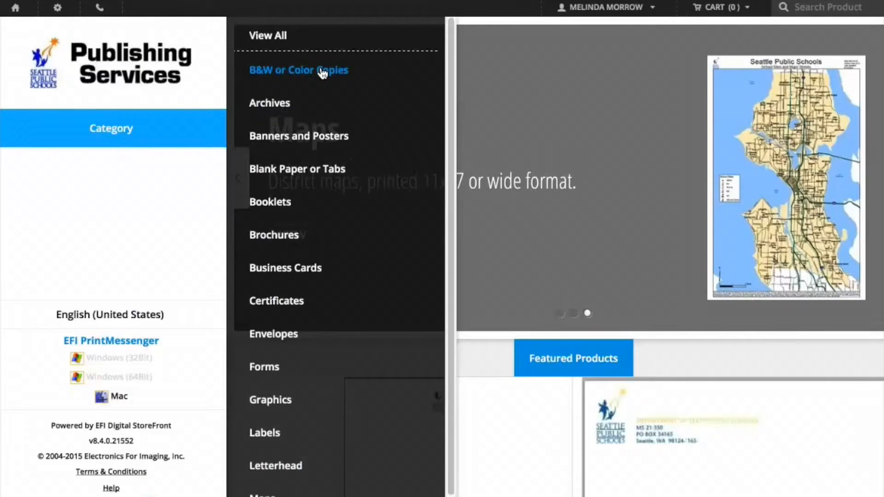
{"action": "left_click", "coordinate": [299, 70]}
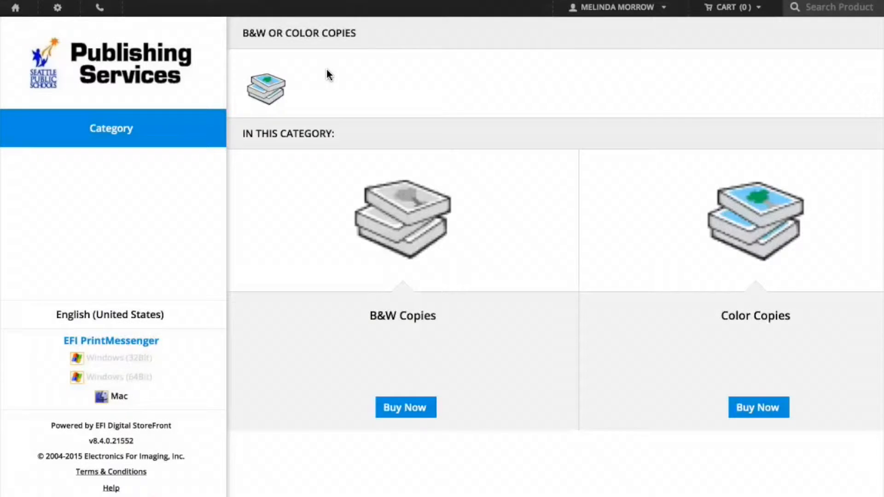
{"action": "mouse_move", "coordinate": [734, 342]}
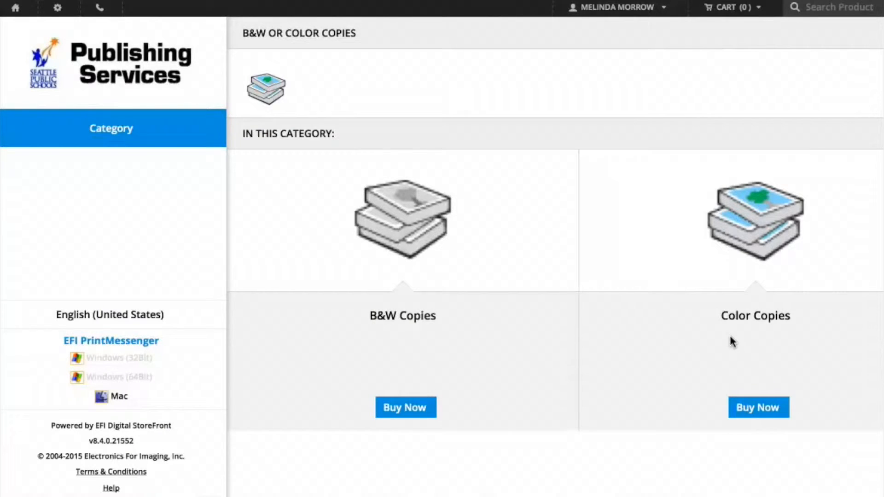
{"action": "left_click", "coordinate": [758, 407]}
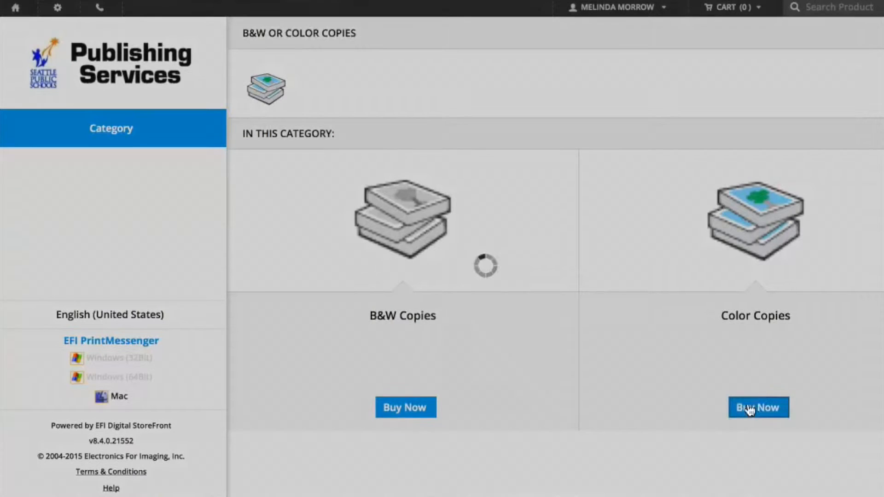
Step: Upload Digital Storefront User Guide.docx from the computer and attach it to the job
{"action": "left_click", "coordinate": [758, 407]}
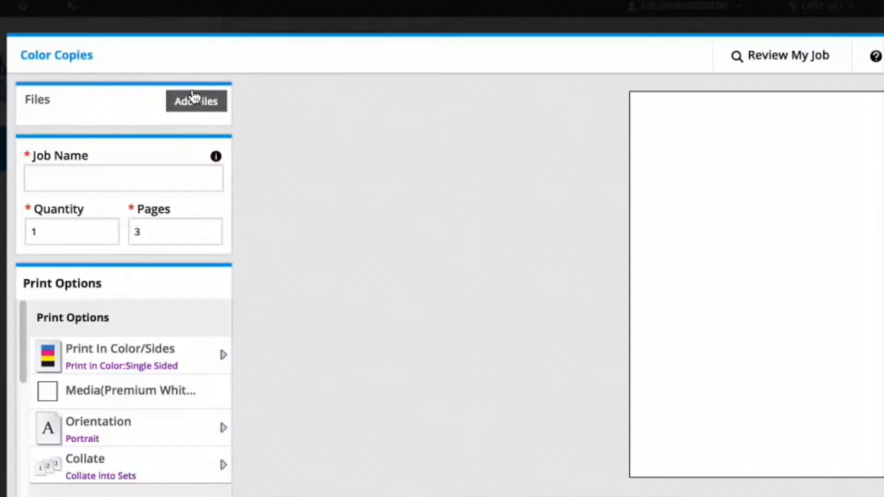
{"action": "left_click", "coordinate": [196, 101]}
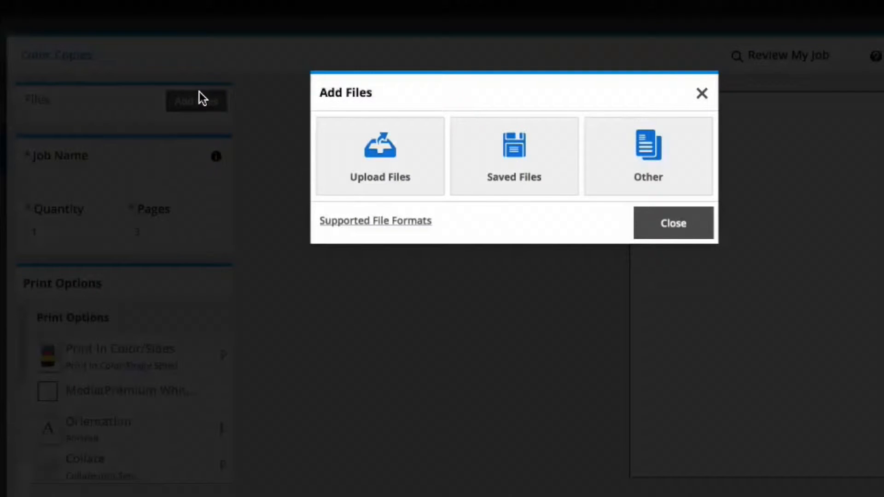
{"action": "left_click", "coordinate": [380, 156]}
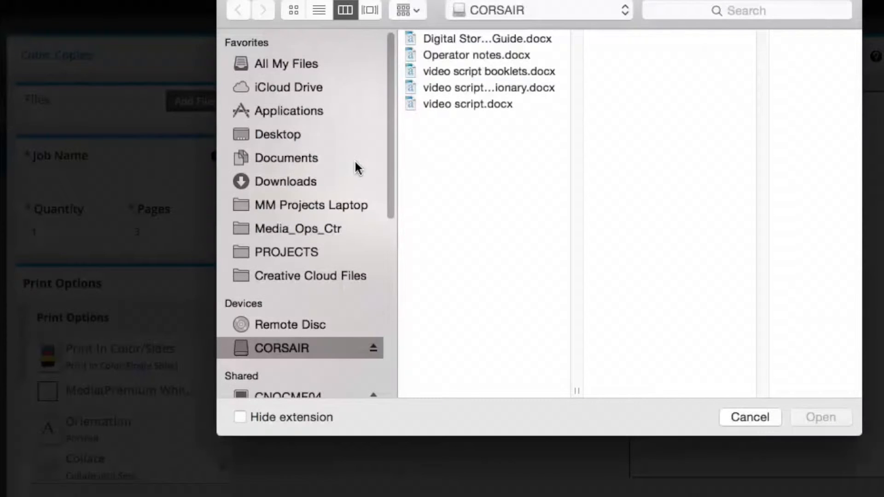
{"action": "mouse_move", "coordinate": [490, 37]}
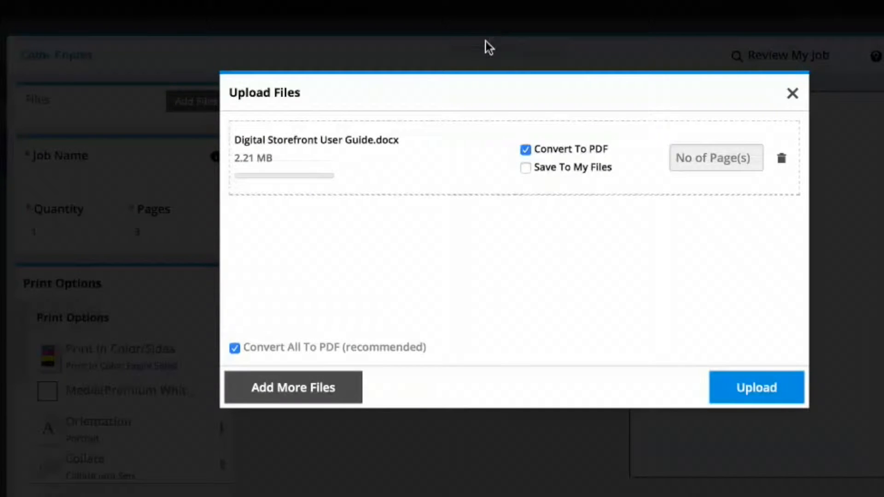
{"action": "left_click", "coordinate": [756, 387]}
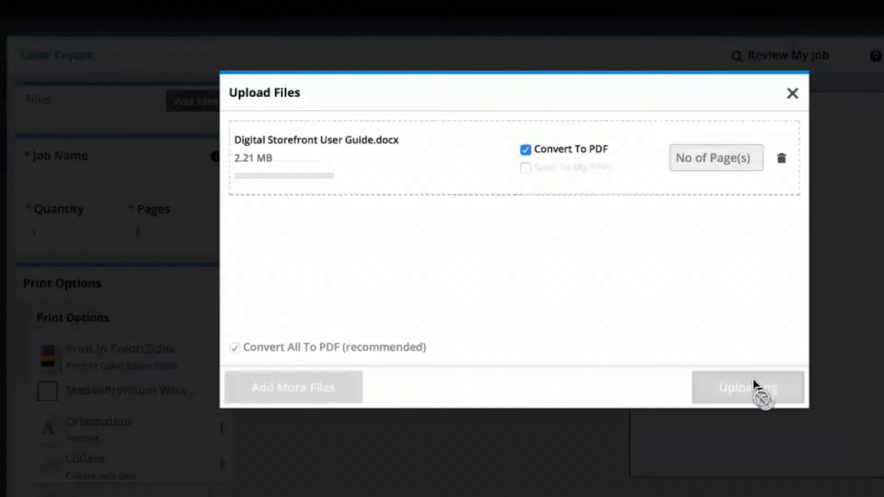
{"action": "left_click", "coordinate": [748, 387]}
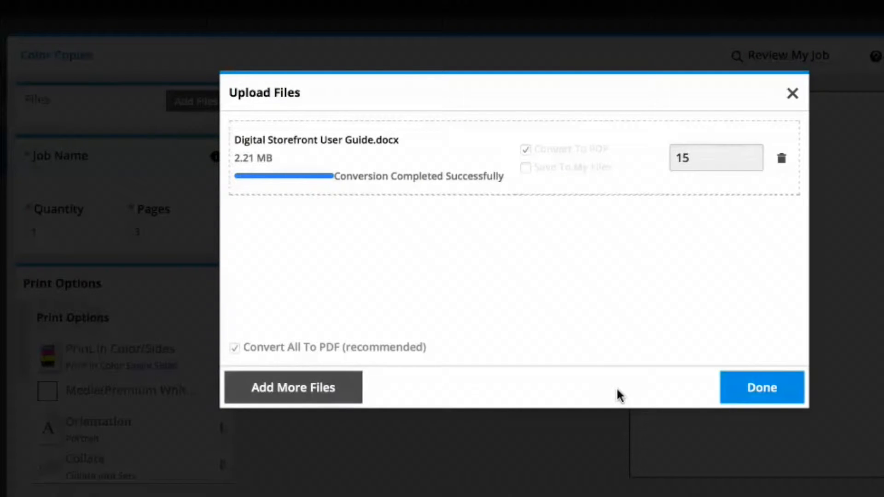
{"action": "left_click", "coordinate": [761, 387]}
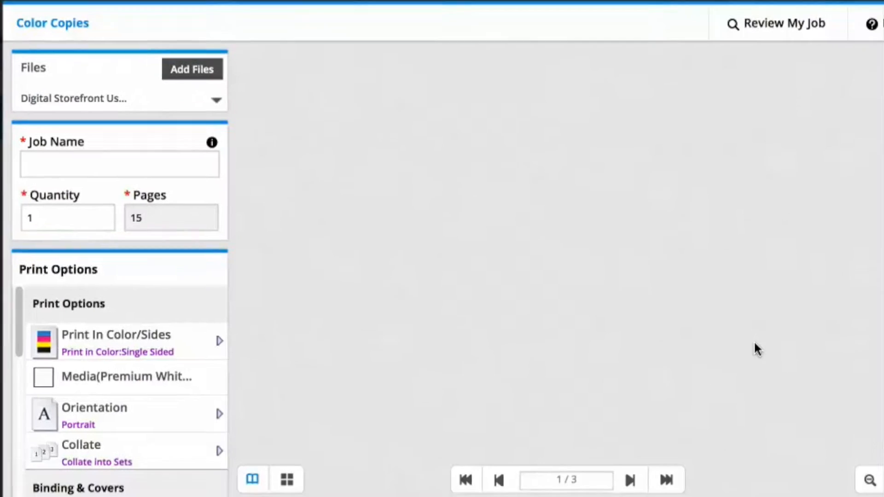
Step: Enter job name 'User Guide' and change the quantity to 10
{"action": "left_click", "coordinate": [119, 164]}
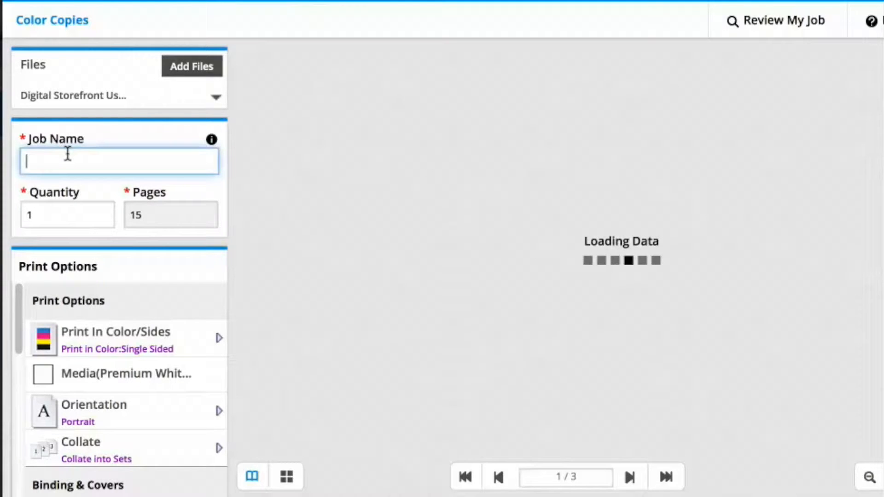
{"action": "type", "text": "User"}
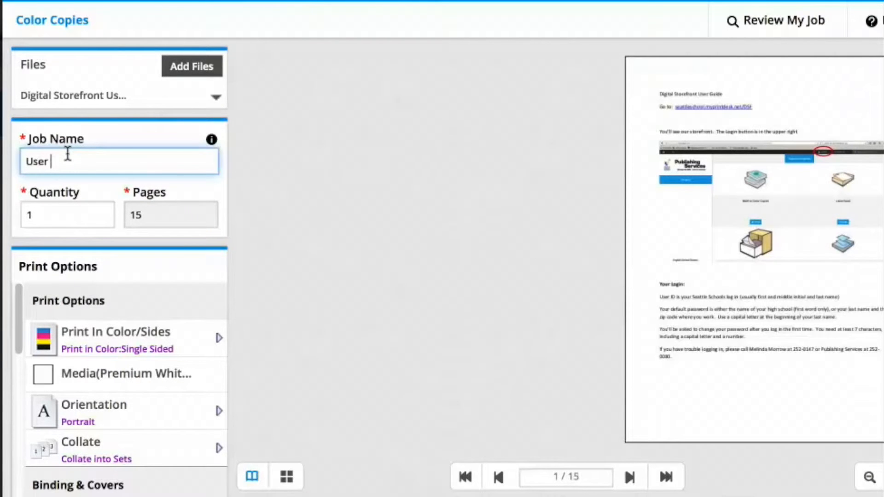
{"action": "type", "text": "Guide"}
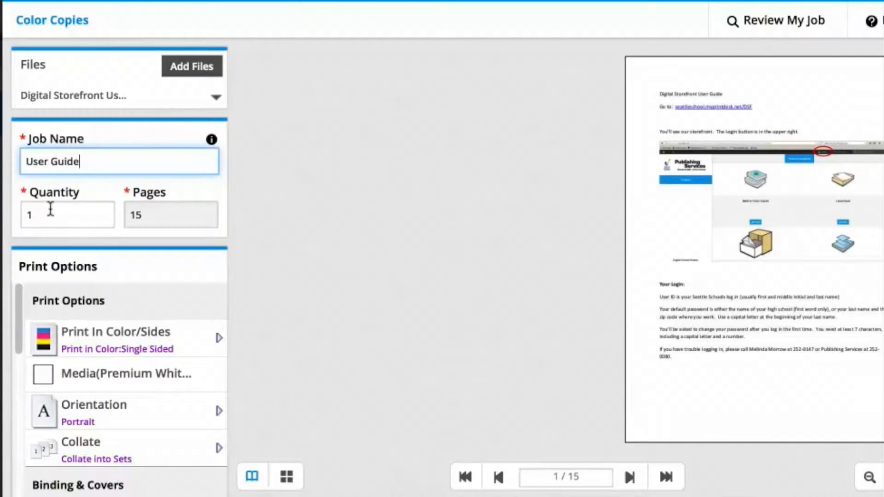
{"action": "left_click", "coordinate": [67, 215]}
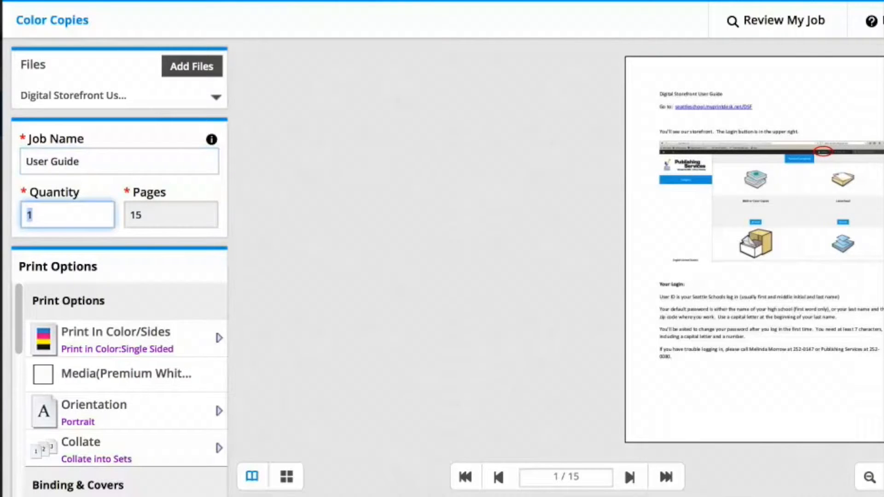
{"action": "type", "text": "0"}
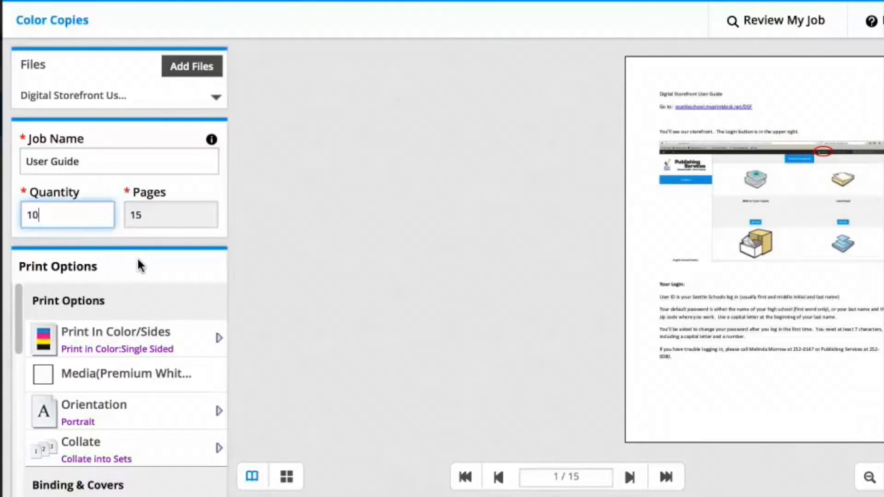
{"action": "mouse_move", "coordinate": [124, 342]}
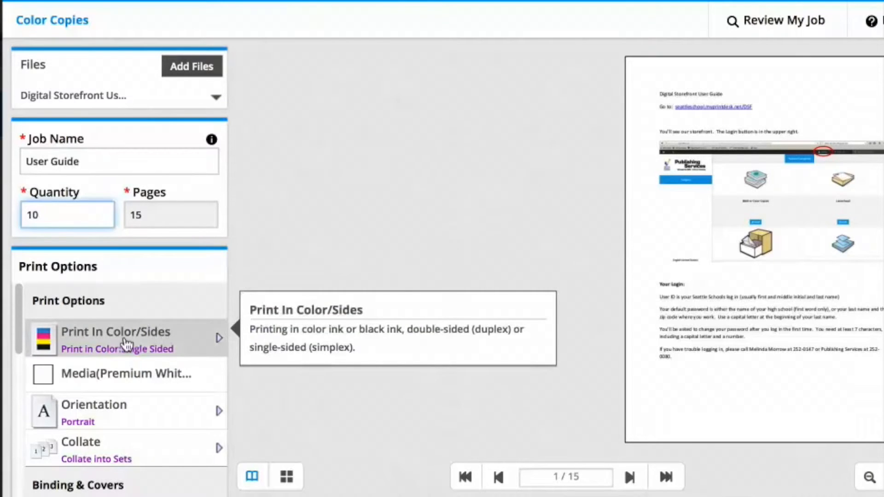
Step: Set Print in Color with Double Sided printing and scroll through Print Options
{"action": "left_click", "coordinate": [115, 339]}
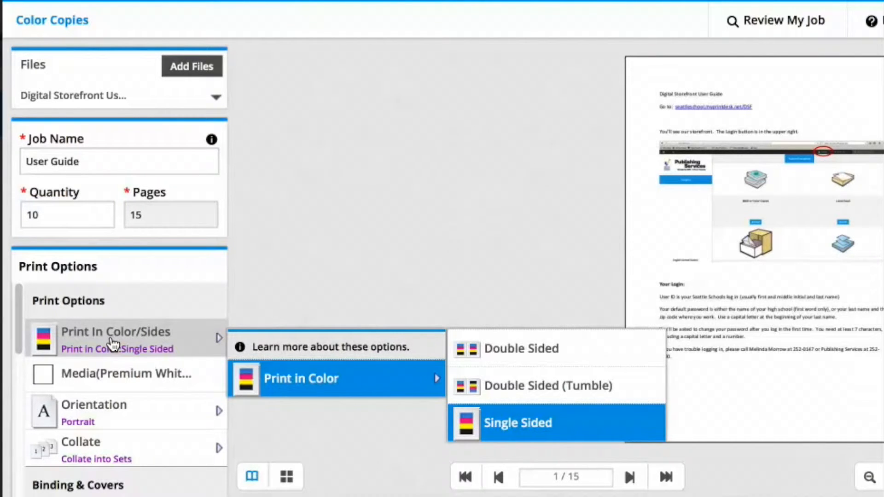
{"action": "mouse_move", "coordinate": [525, 355]}
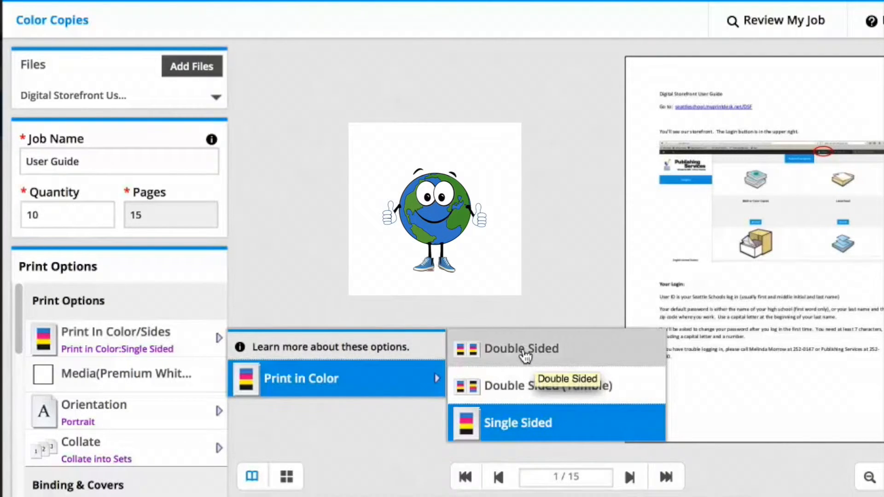
{"action": "left_click", "coordinate": [521, 348]}
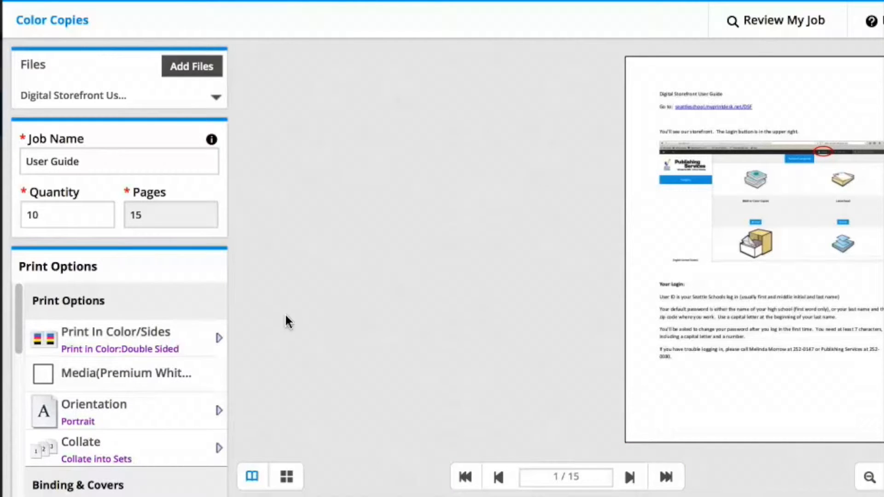
{"action": "scroll", "scroll_direction": "down", "scroll_amount": 3}
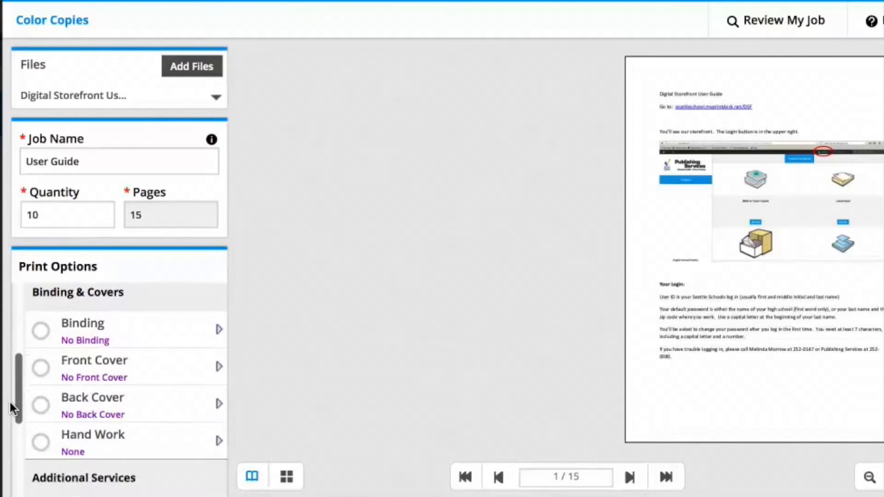
{"action": "scroll", "scroll_direction": "down", "scroll_amount": 3}
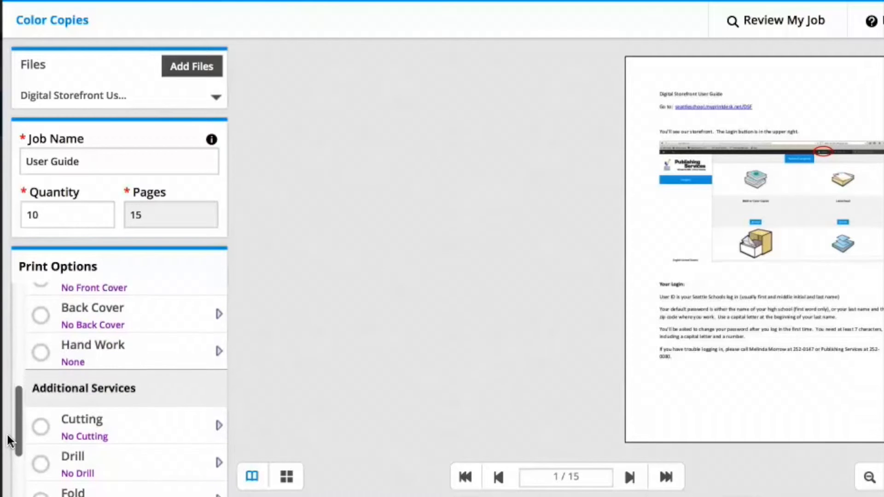
{"action": "scroll", "scroll_direction": "down", "scroll_amount": 3}
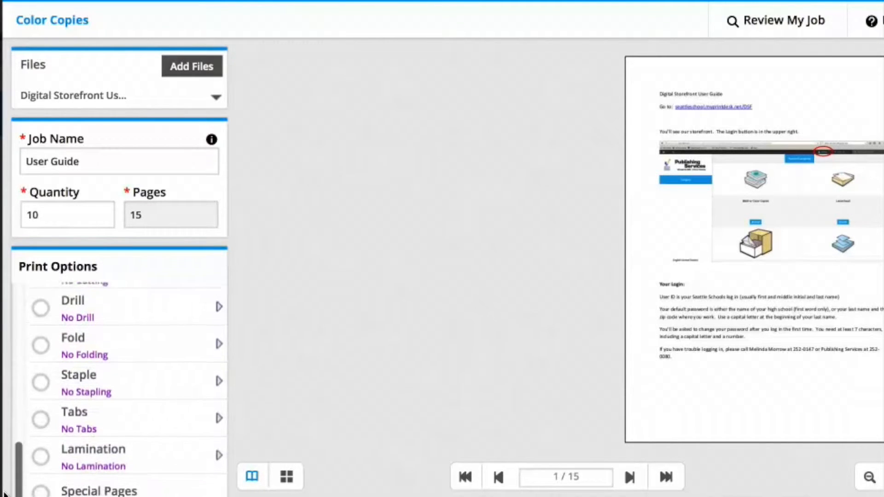
{"action": "scroll", "scroll_direction": "down", "scroll_amount": 3}
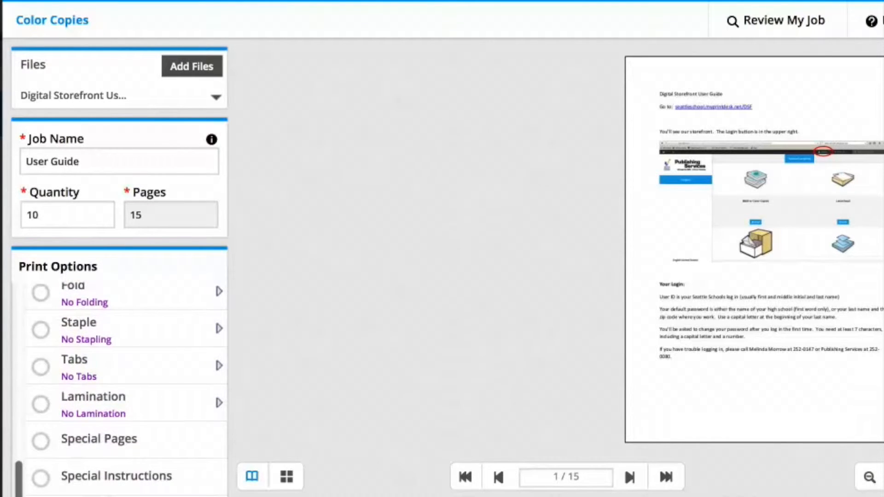
{"action": "scroll", "scroll_direction": "down", "scroll_amount": 3}
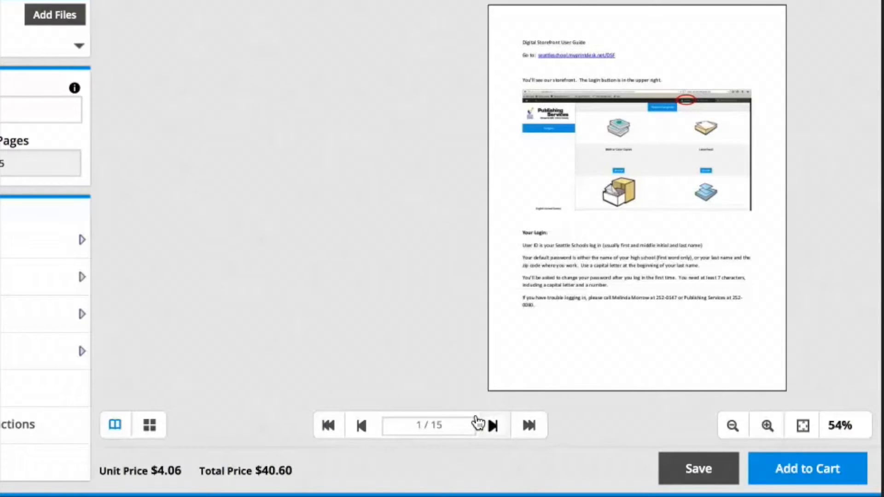
Step: Page the preview forward to pages 8–9 of 15
{"action": "left_click", "coordinate": [492, 425]}
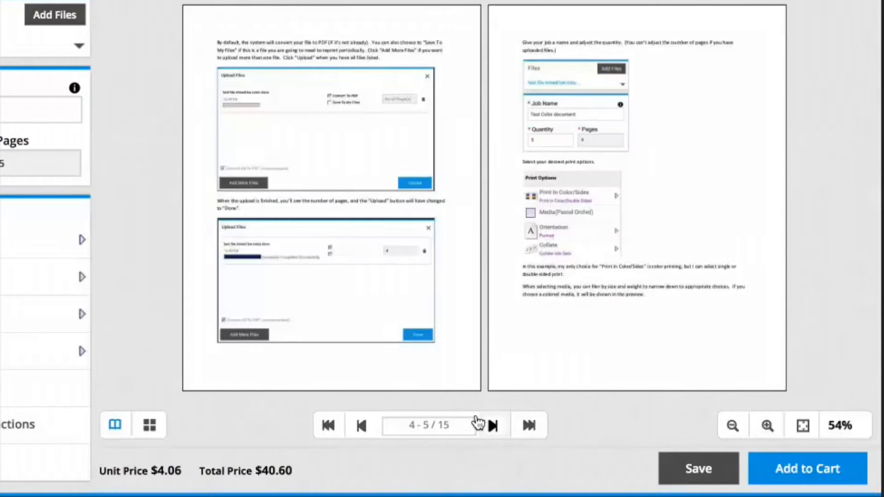
{"action": "left_click", "coordinate": [492, 425]}
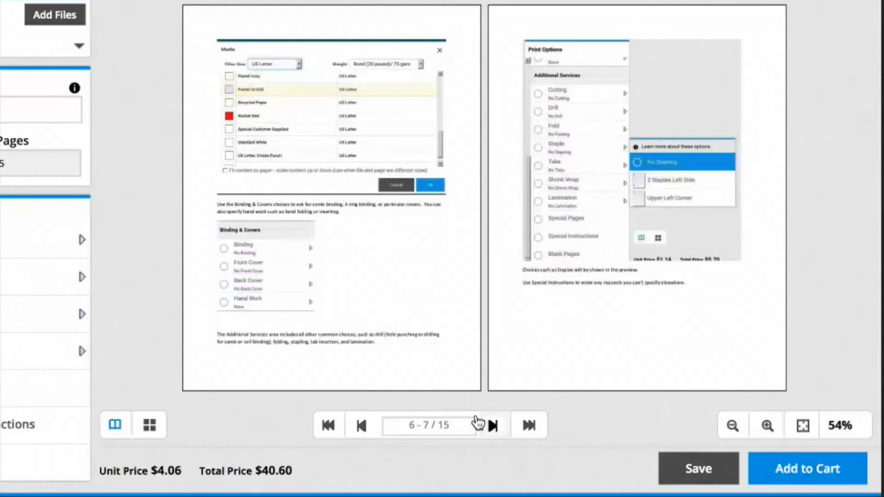
{"action": "left_click", "coordinate": [492, 425]}
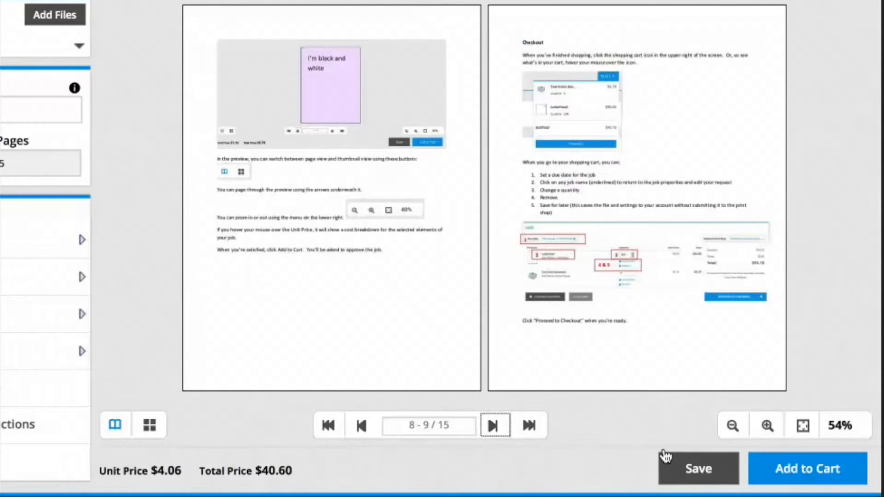
Step: Add the User Guide job to the cart and accept the I Agree approval
{"action": "left_click", "coordinate": [807, 469]}
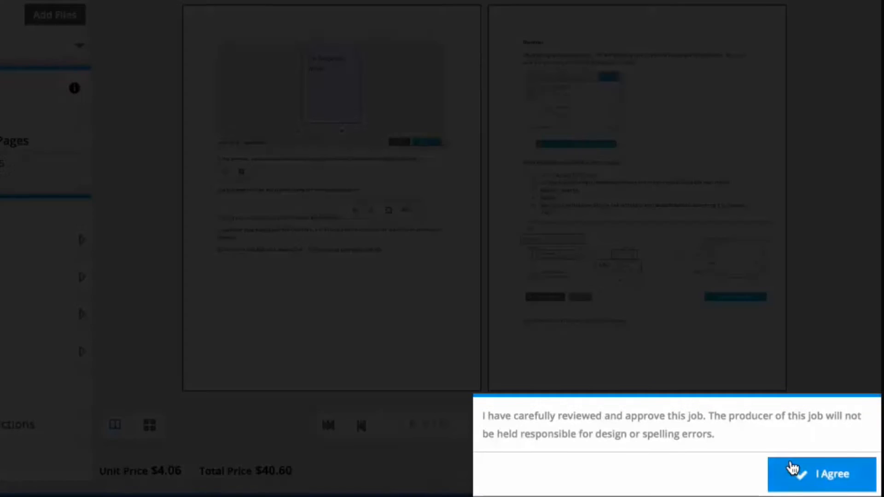
{"action": "mouse_move", "coordinate": [639, 445]}
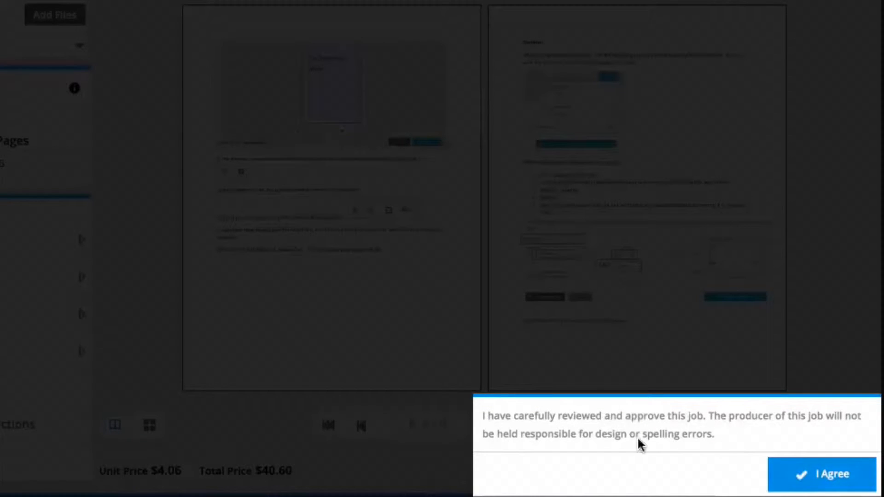
{"action": "mouse_move", "coordinate": [757, 452]}
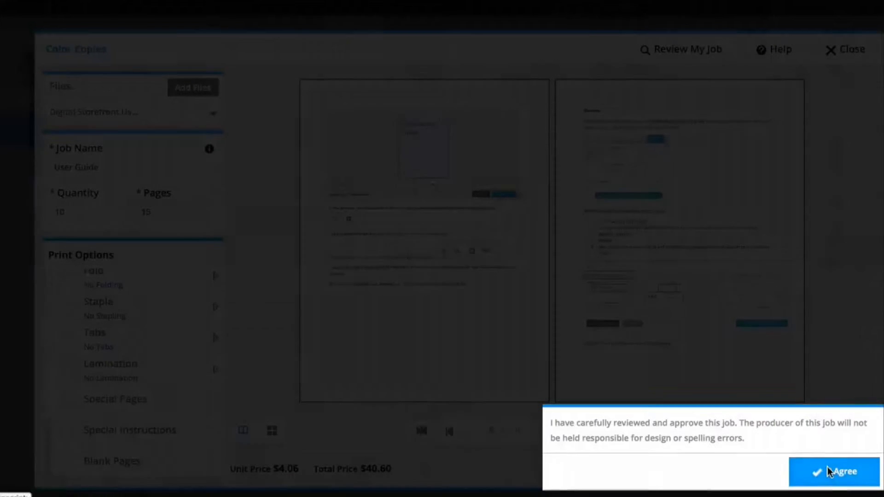
{"action": "left_click", "coordinate": [840, 472]}
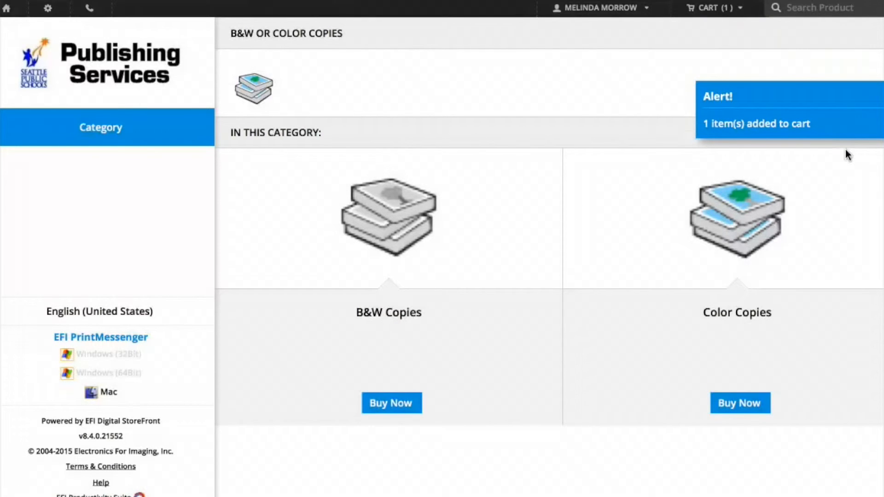
Step: In the cart, set the due date to October 13 2015 at 01:00PM and save
{"action": "left_click", "coordinate": [727, 8]}
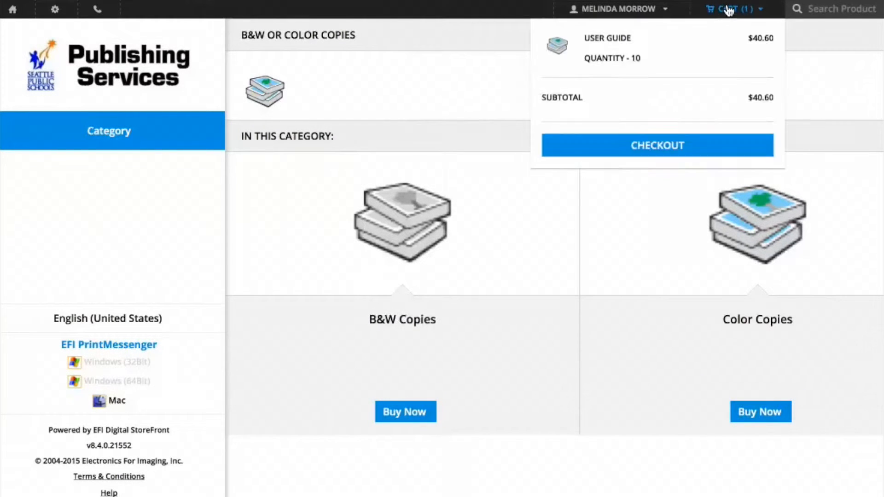
{"action": "left_click", "coordinate": [657, 145]}
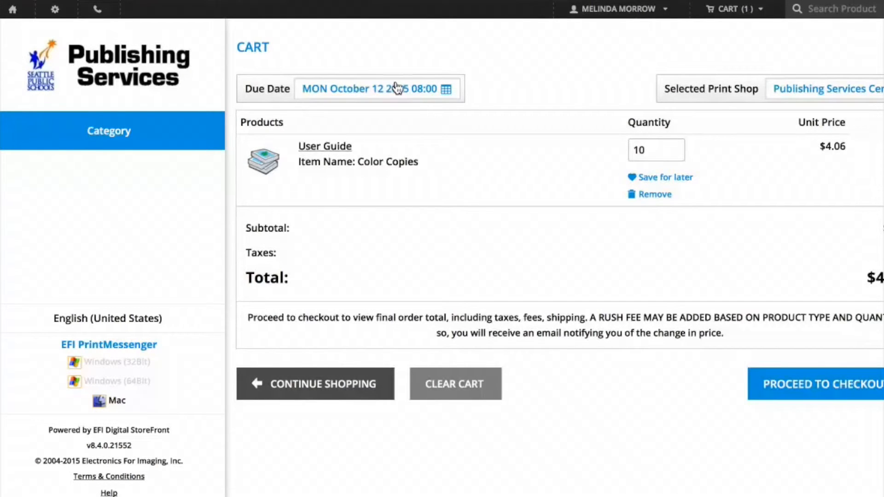
{"action": "mouse_move", "coordinate": [443, 91]}
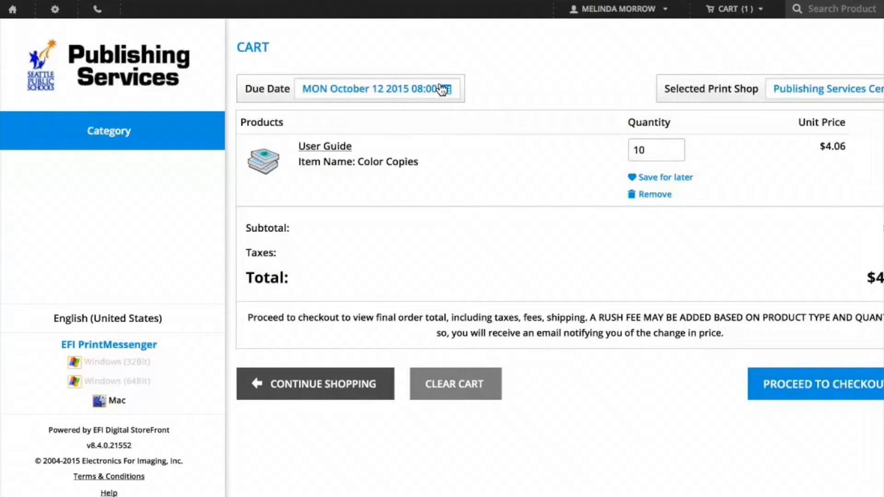
{"action": "left_click", "coordinate": [444, 89]}
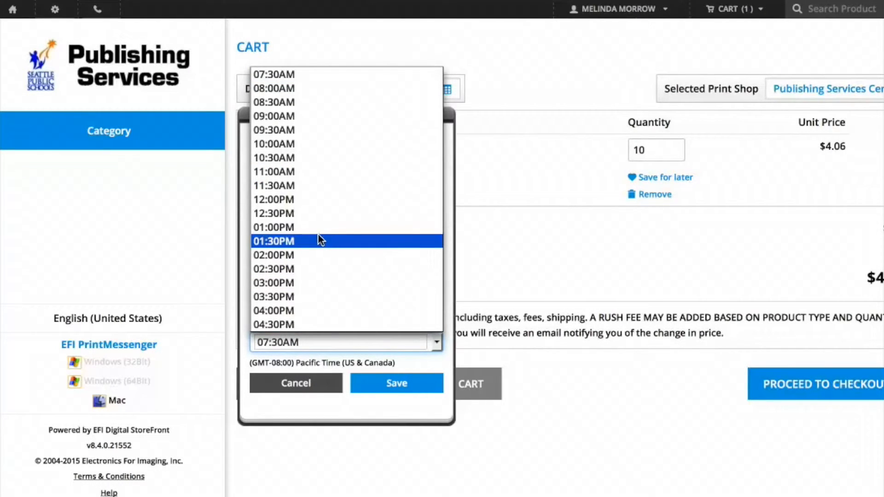
{"action": "left_click", "coordinate": [273, 227]}
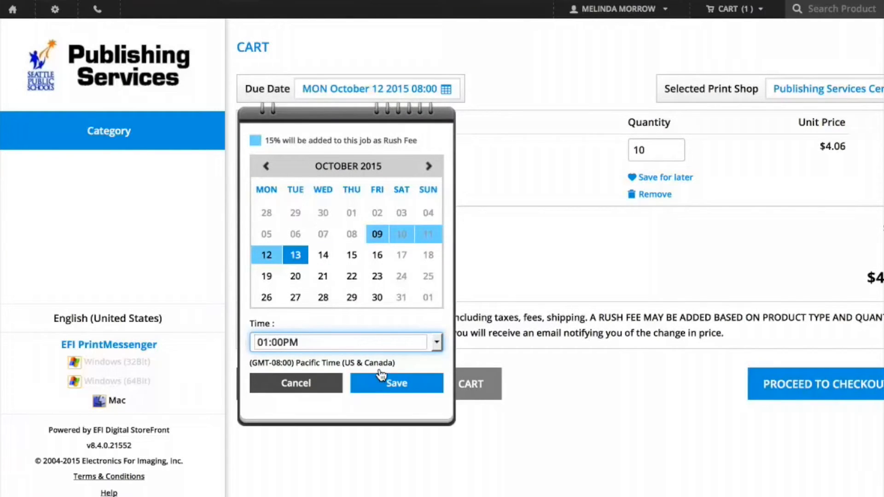
{"action": "left_click", "coordinate": [396, 383]}
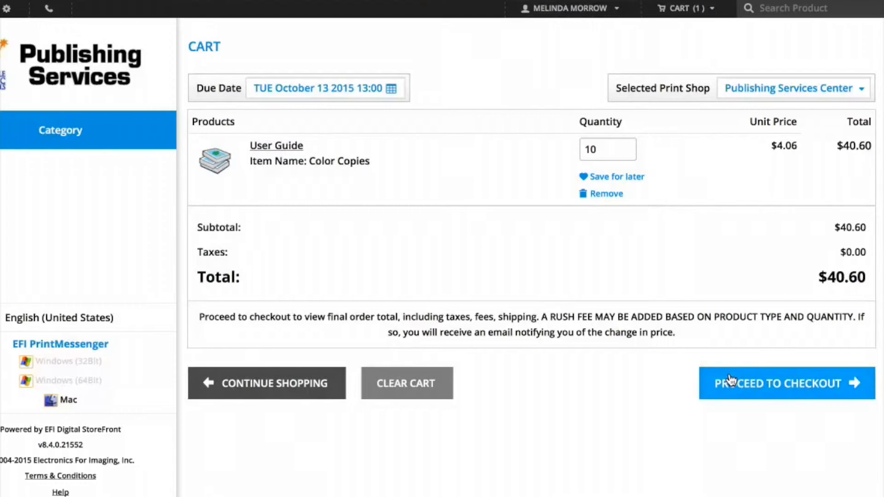
Step: Proceed to checkout with Pick-Up at JSCEE-Publishing Services Center as shipment type
{"action": "left_click", "coordinate": [786, 384]}
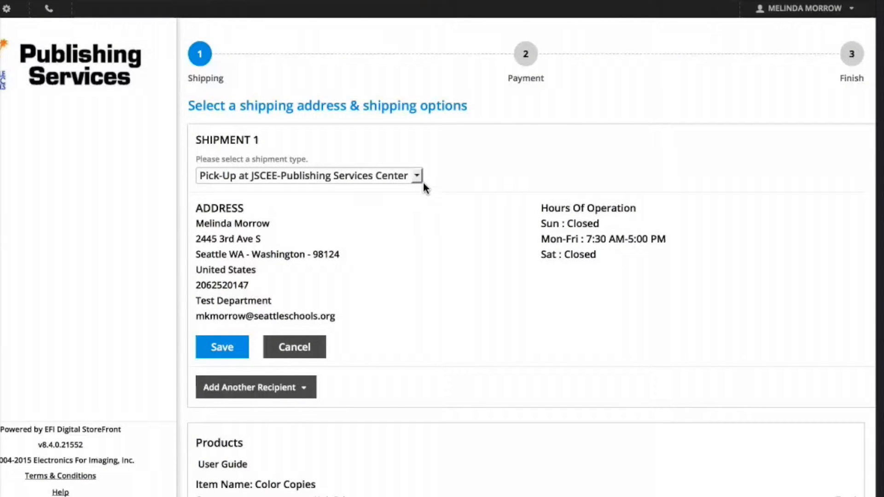
{"action": "mouse_move", "coordinate": [413, 179]}
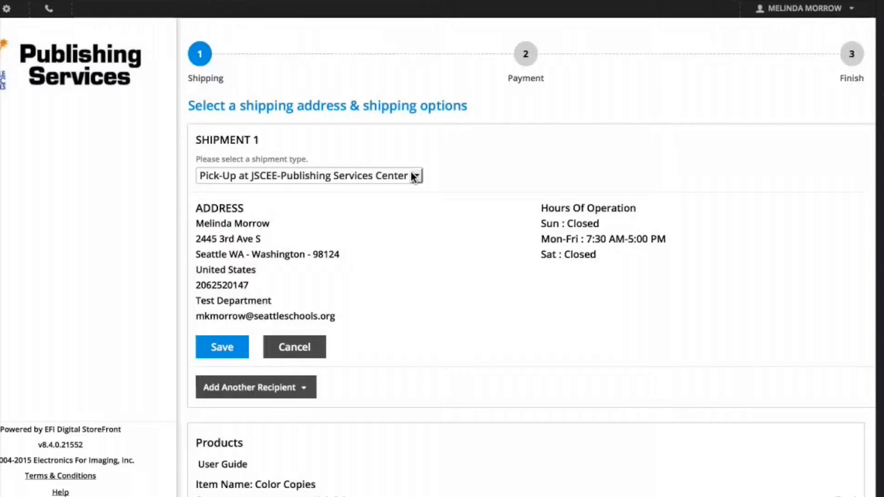
{"action": "mouse_move", "coordinate": [425, 181]}
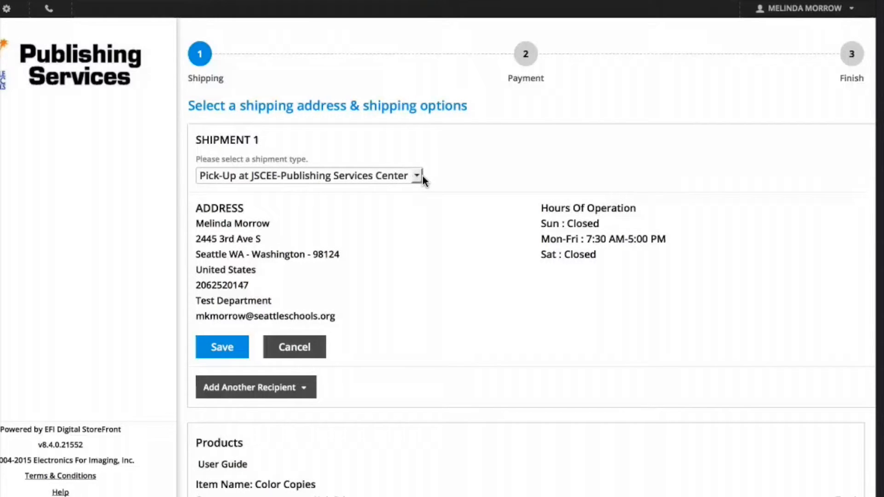
{"action": "mouse_move", "coordinate": [412, 173]}
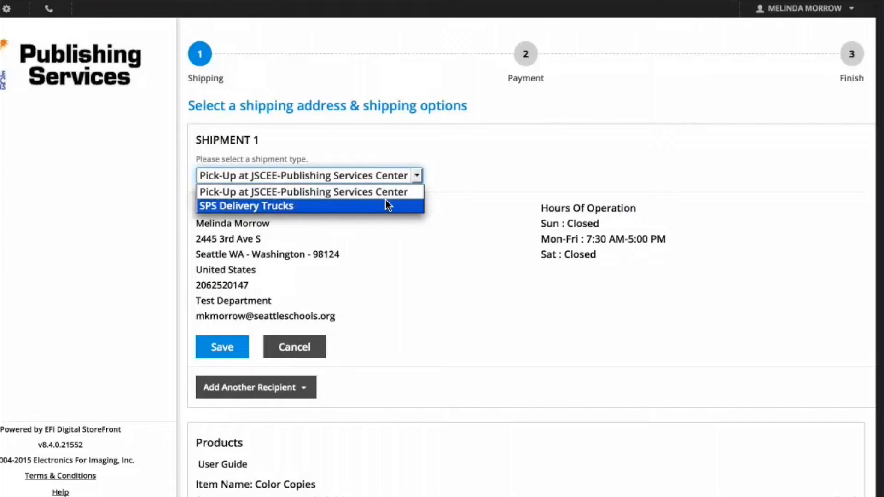
{"action": "left_click", "coordinate": [303, 192]}
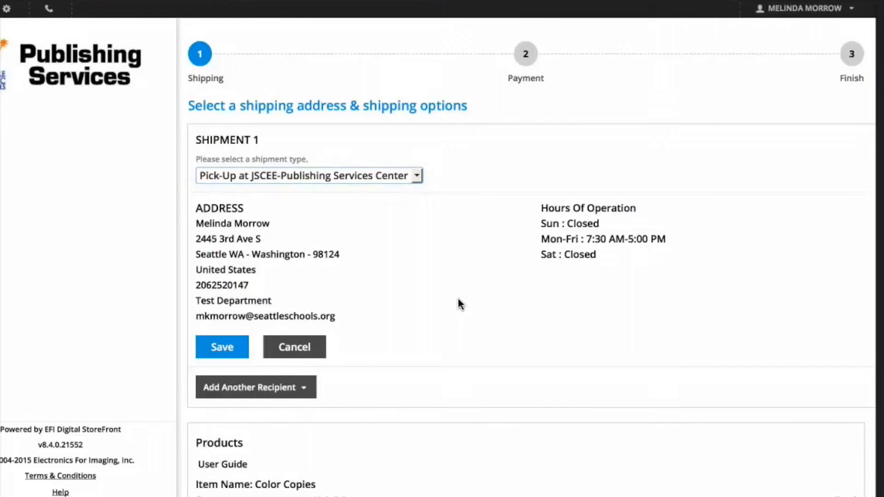
{"action": "scroll", "scroll_direction": "down", "scroll_amount": 3}
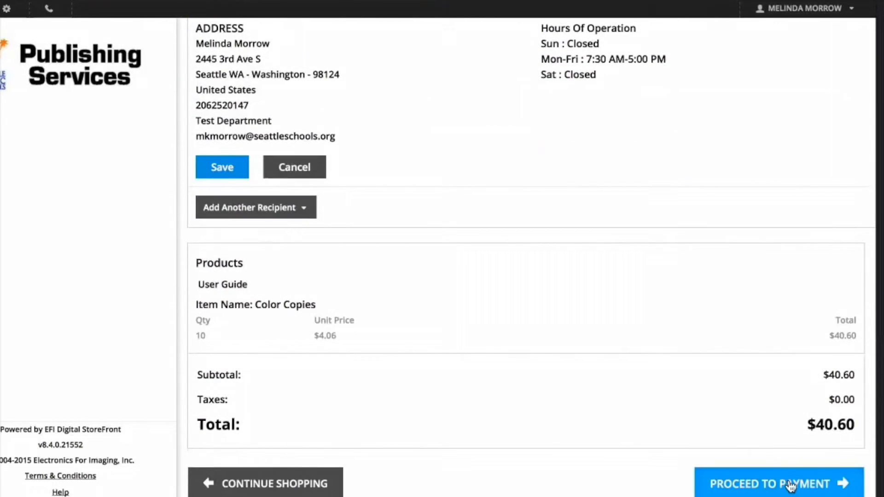
{"action": "left_click", "coordinate": [778, 484]}
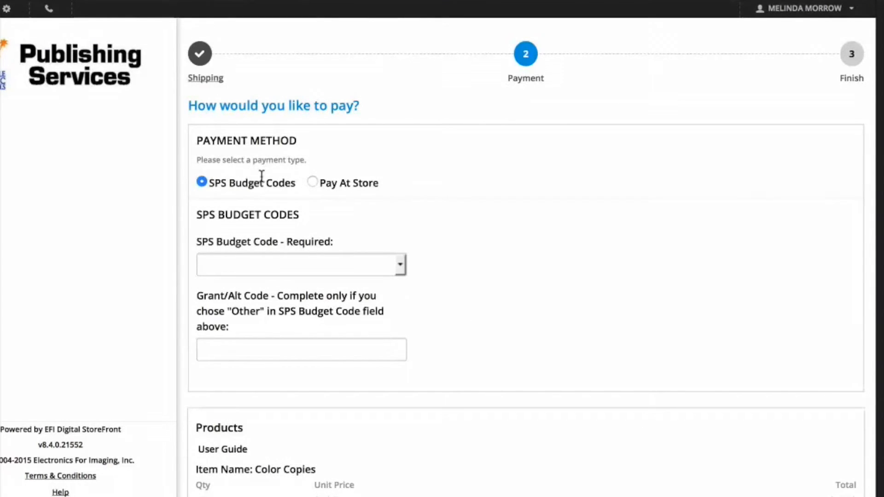
{"action": "mouse_move", "coordinate": [316, 172]}
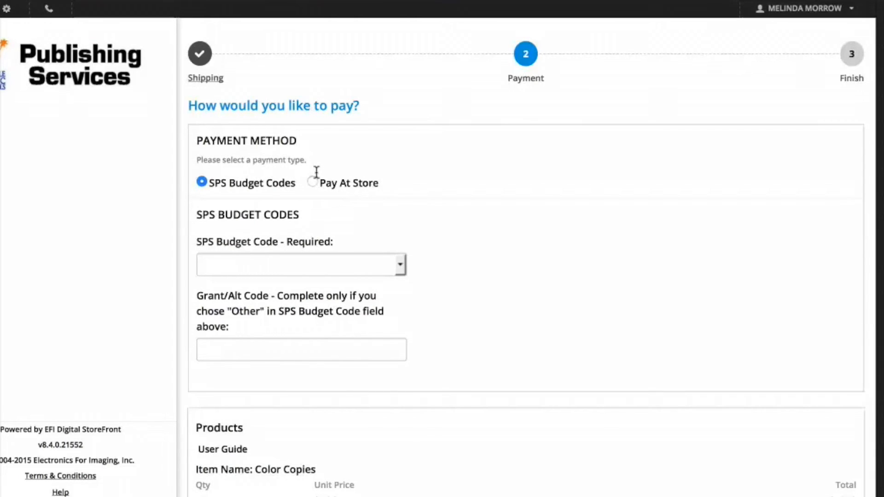
{"action": "mouse_move", "coordinate": [270, 197]}
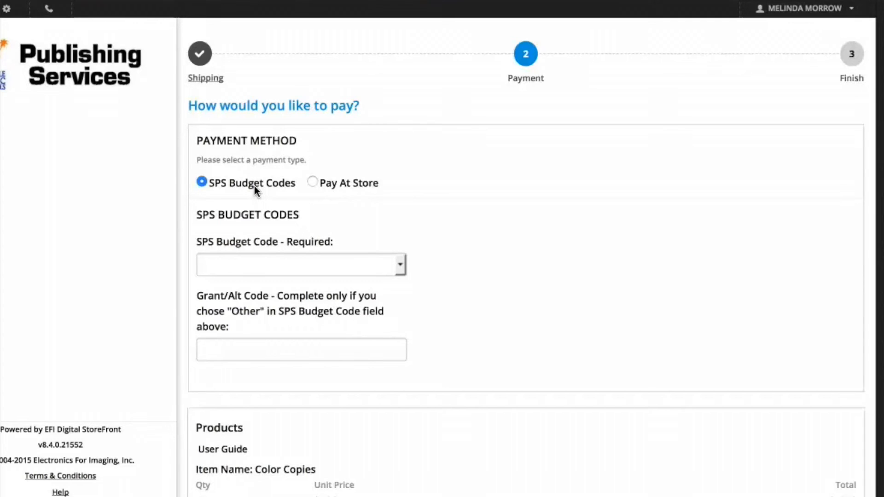
{"action": "mouse_move", "coordinate": [193, 194]}
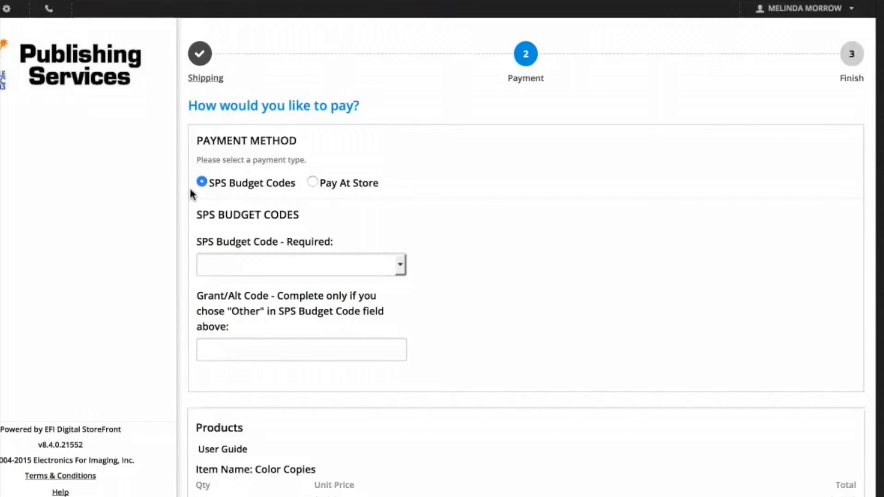
{"action": "left_click", "coordinate": [399, 264]}
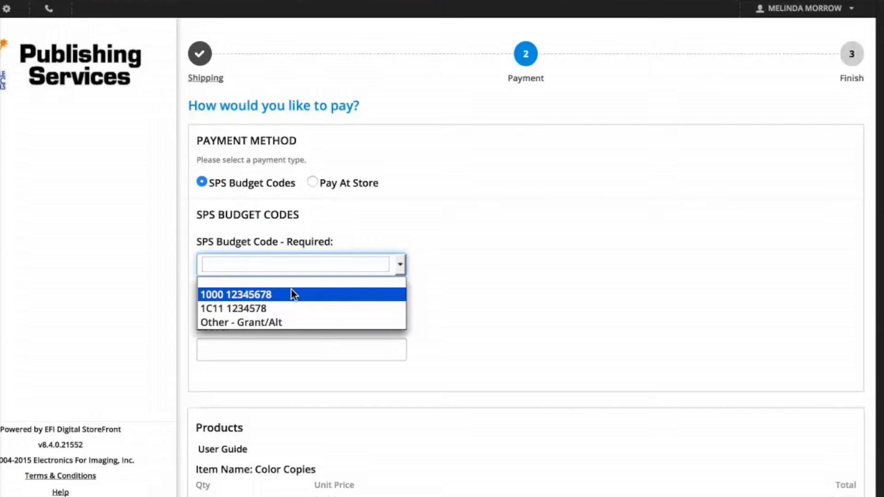
{"action": "mouse_move", "coordinate": [276, 322]}
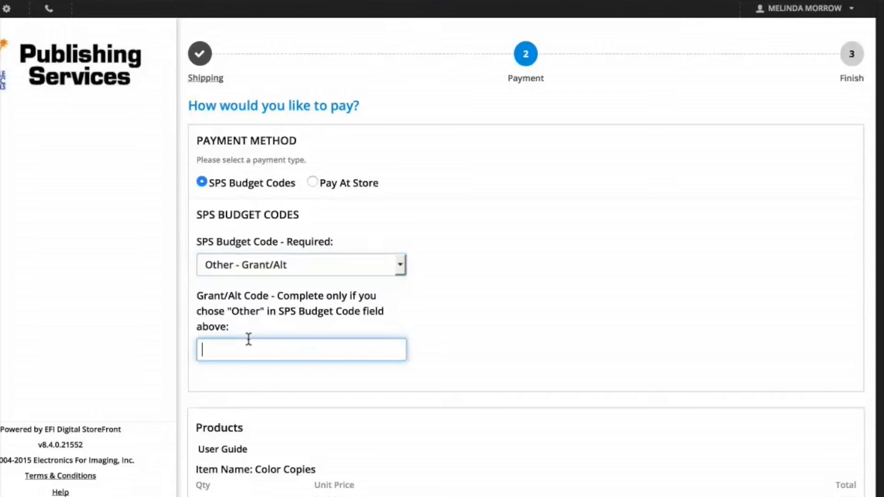
{"action": "mouse_move", "coordinate": [228, 343]}
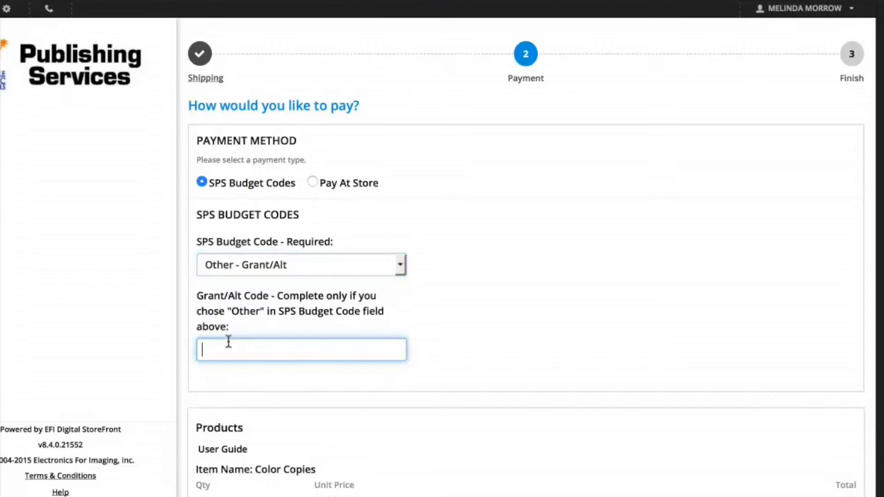
{"action": "left_click", "coordinate": [301, 265]}
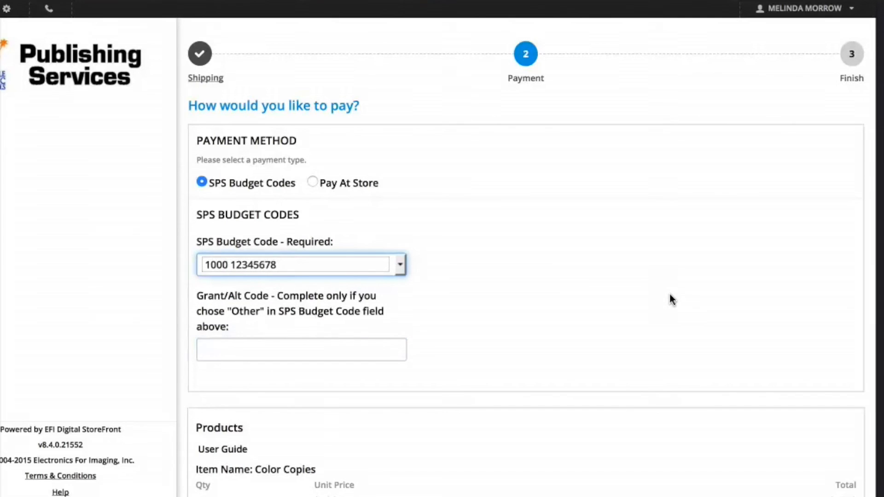
{"action": "scroll", "scroll_direction": "down", "scroll_amount": 3}
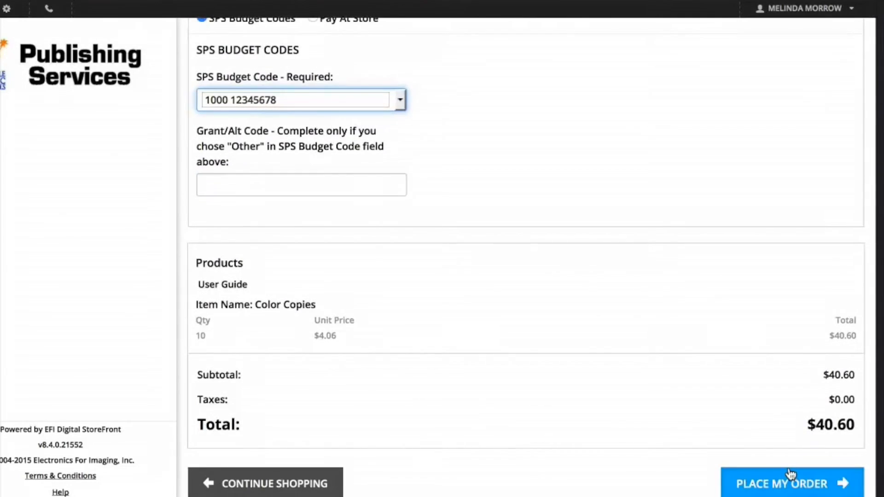
{"action": "left_click", "coordinate": [791, 483]}
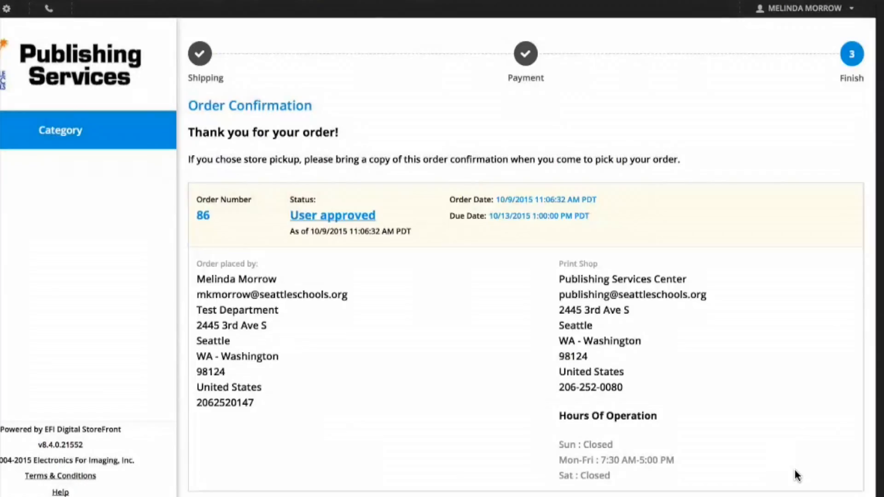